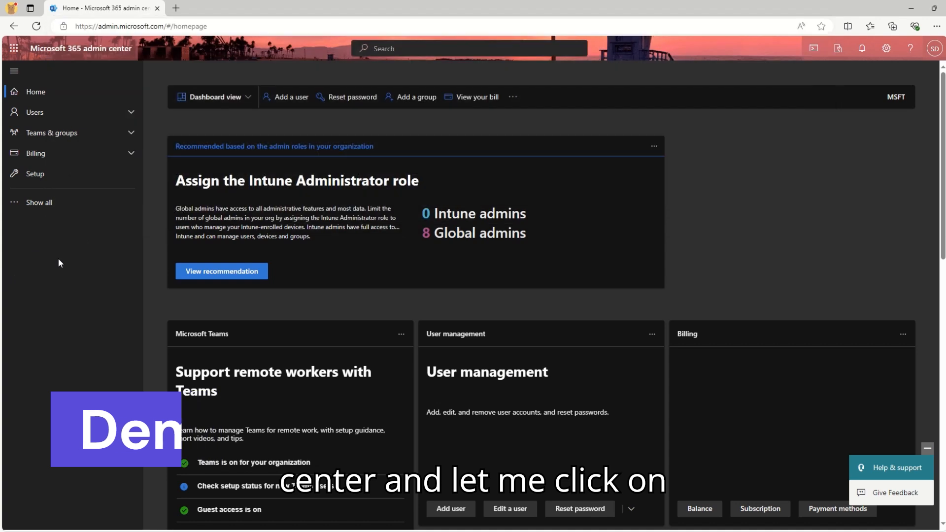
Show all admin centers and launch the Power Platform admin center from the list
left_click(39, 202)
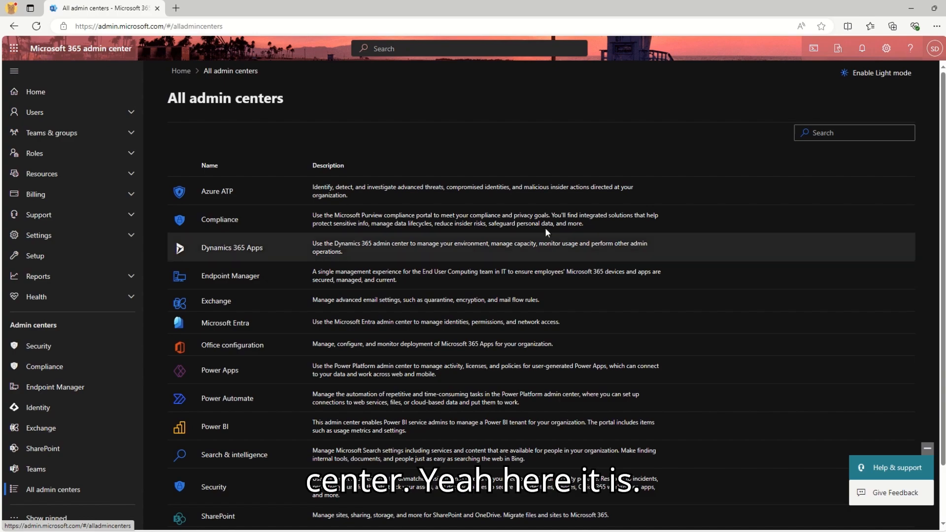
left_click(220, 369)
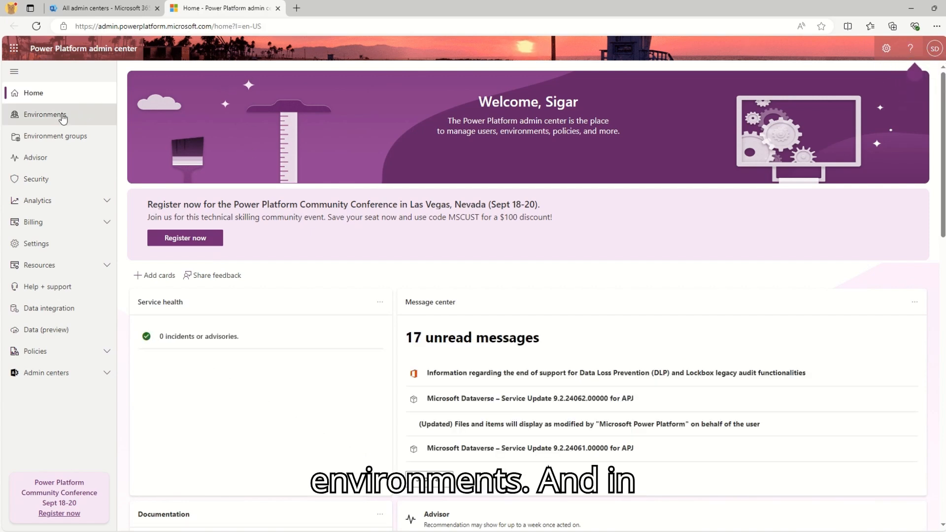
From Environments, select MSFT (default) and reach its Settings via the actions menu
left_click(43, 114)
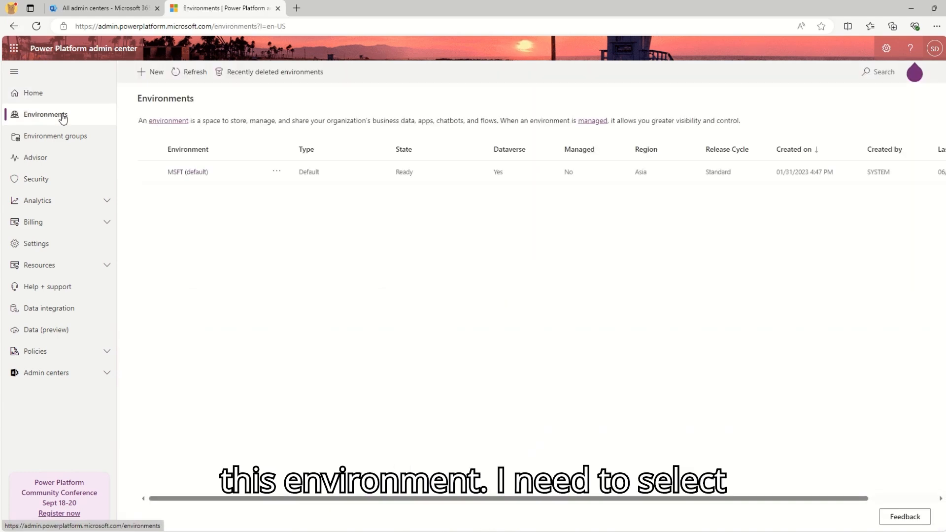
mouse_move(240, 120)
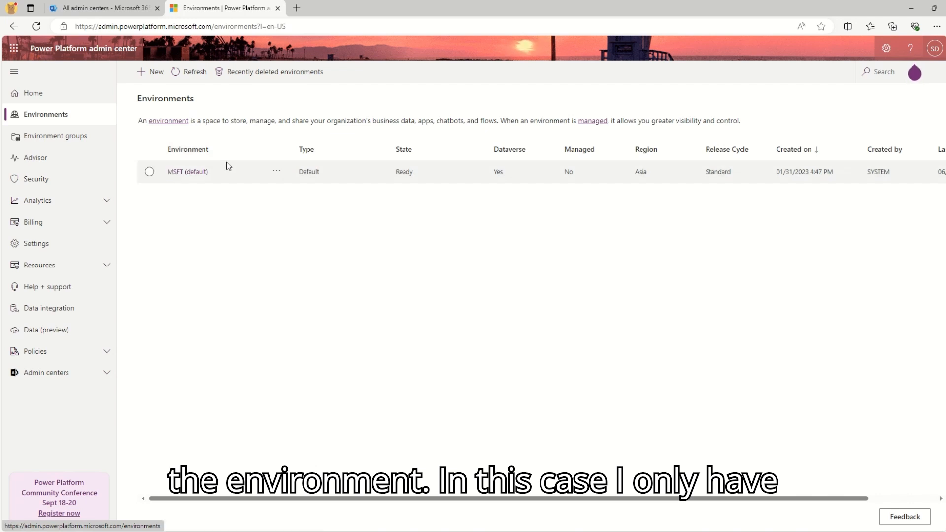
left_click(150, 172)
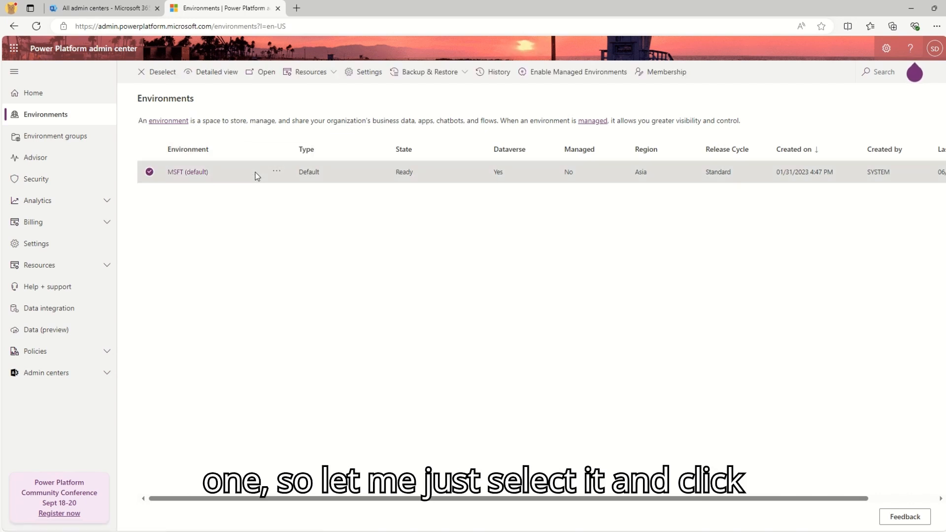
left_click(276, 171)
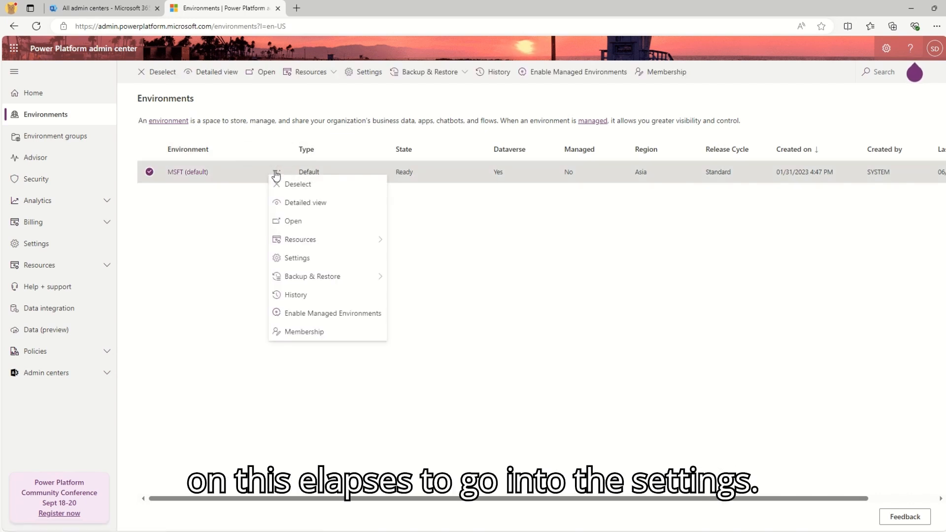
mouse_move(296, 257)
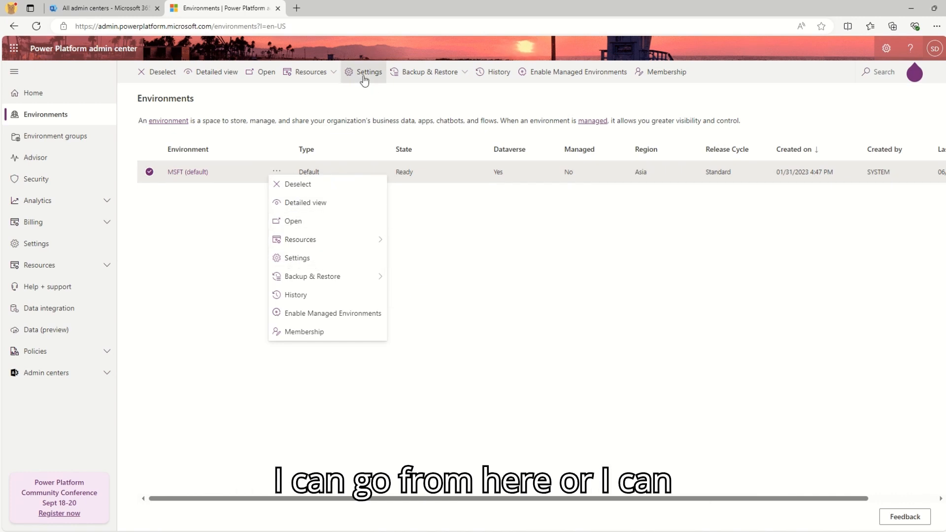
left_click(297, 257)
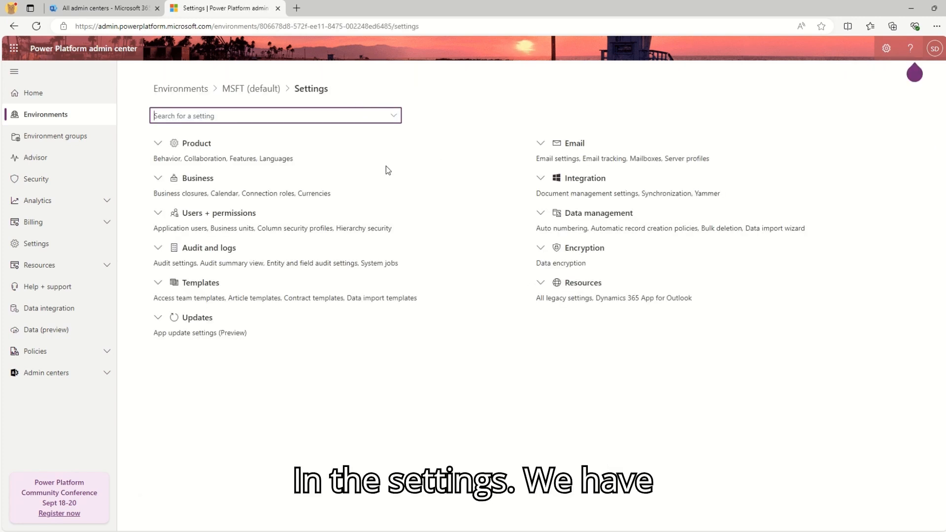
Under Product > Behavior, set Model-driven app release channel to Monthly channel
left_click(196, 143)
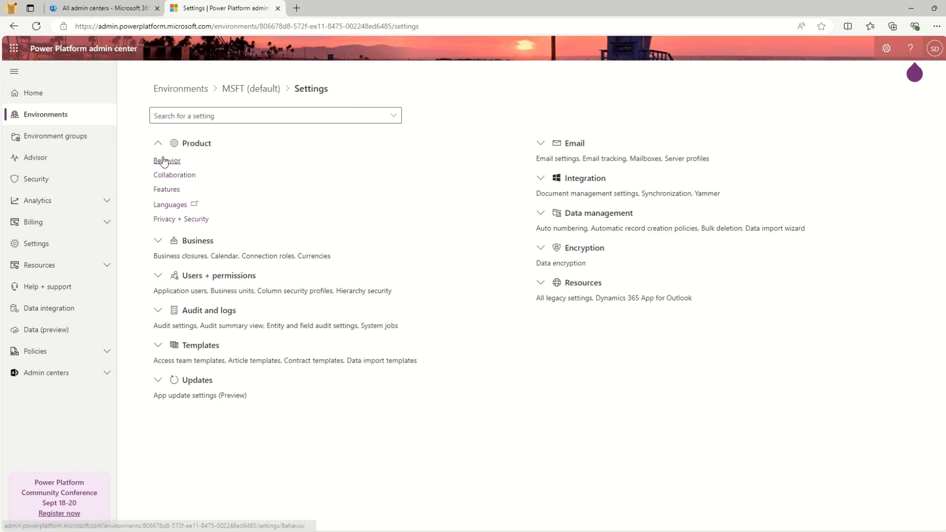
left_click(168, 160)
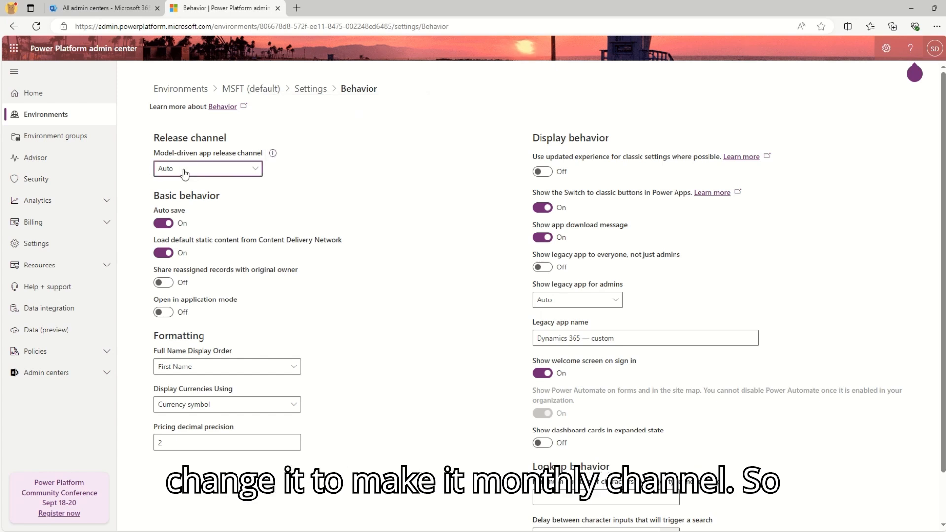
left_click(207, 168)
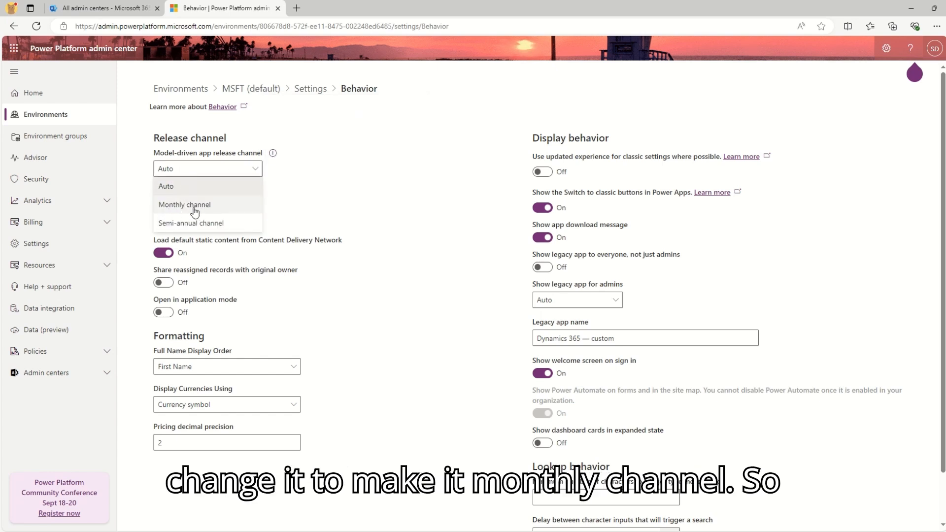
left_click(184, 205)
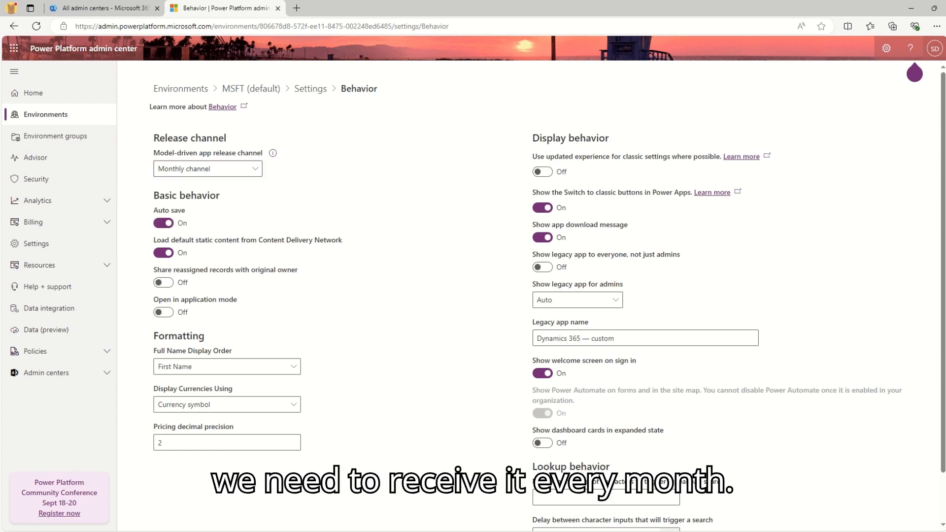
scroll("down", 3)
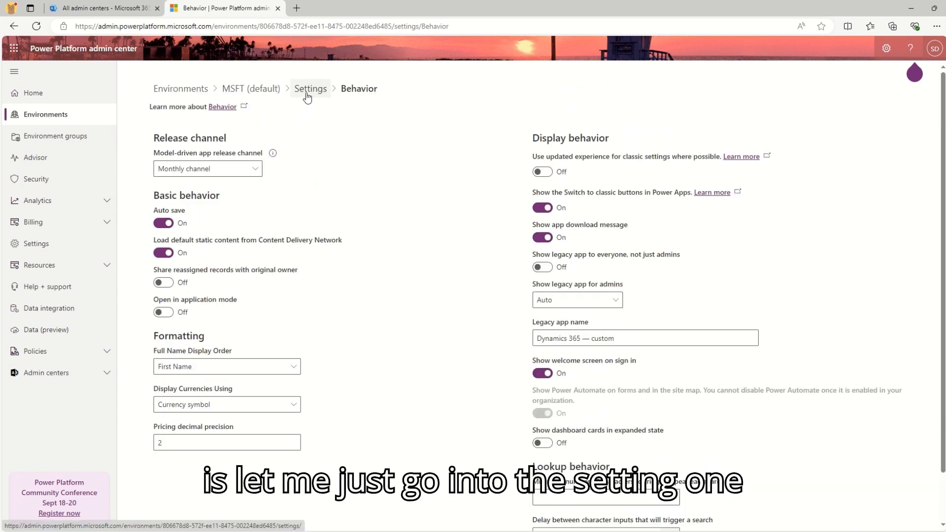
Under Product > Features, switch Copilot On and set the Copilot data-analysis chat to On
left_click(310, 88)
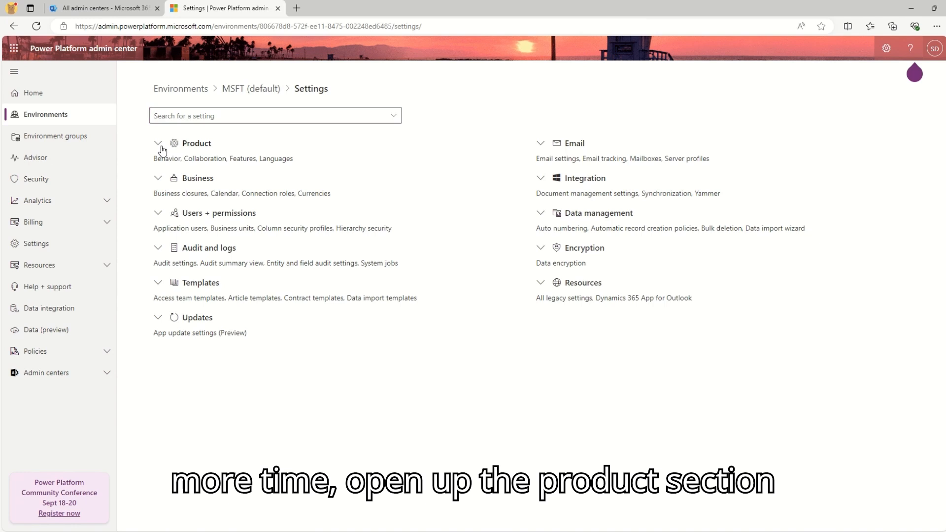
left_click(158, 144)
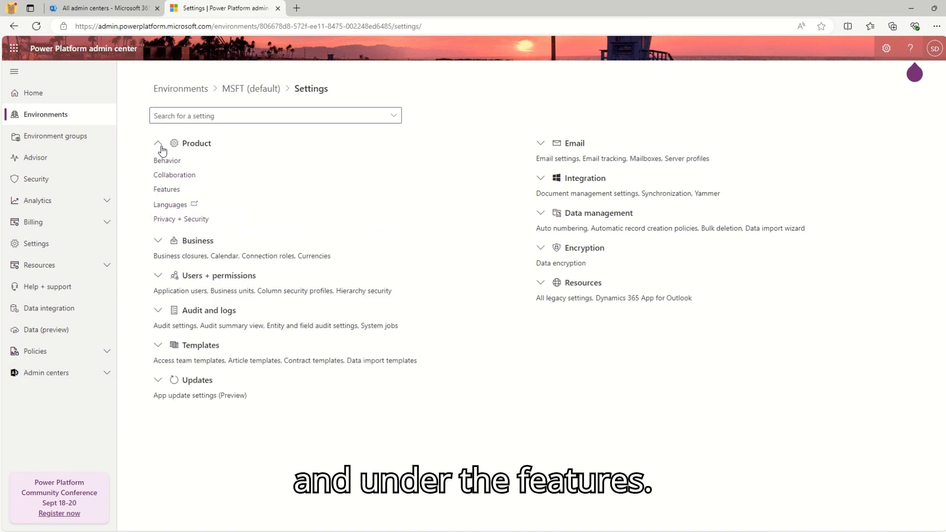
left_click(166, 189)
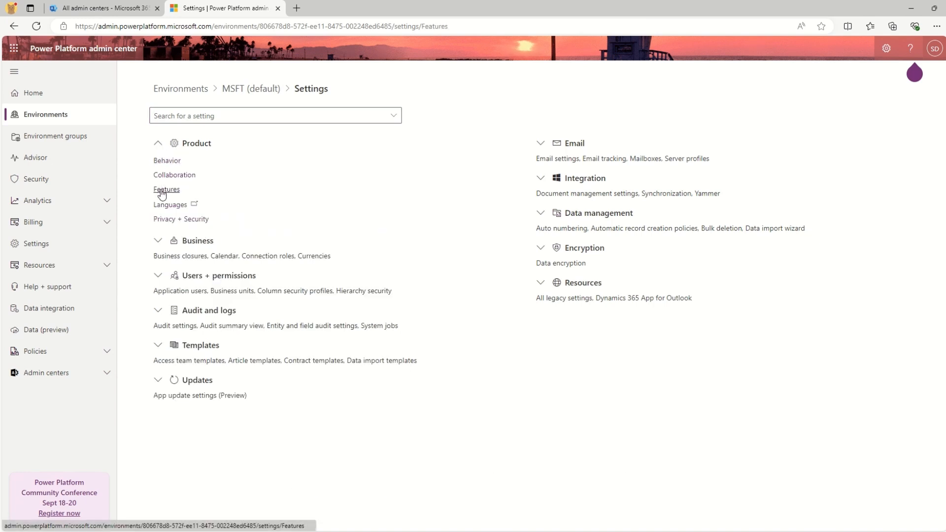
left_click(166, 189)
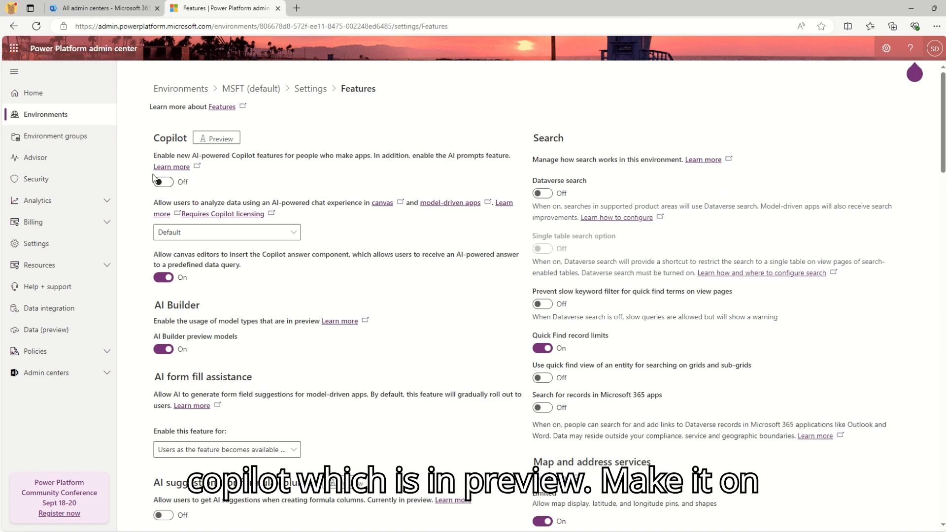
left_click(162, 182)
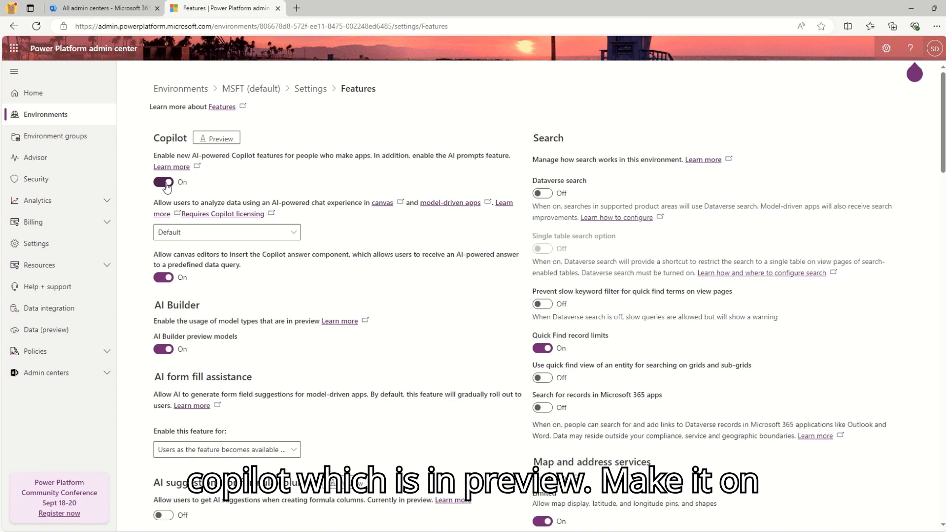
left_click(163, 182)
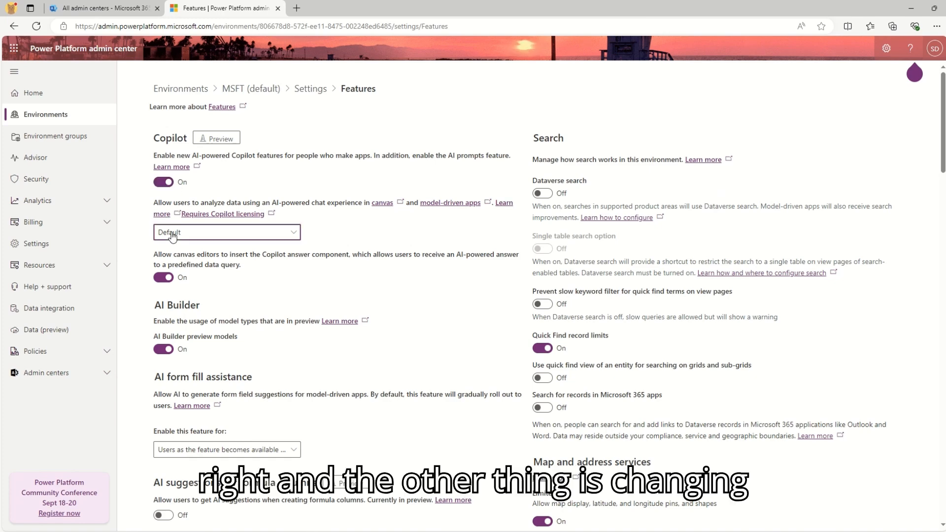
left_click(227, 233)
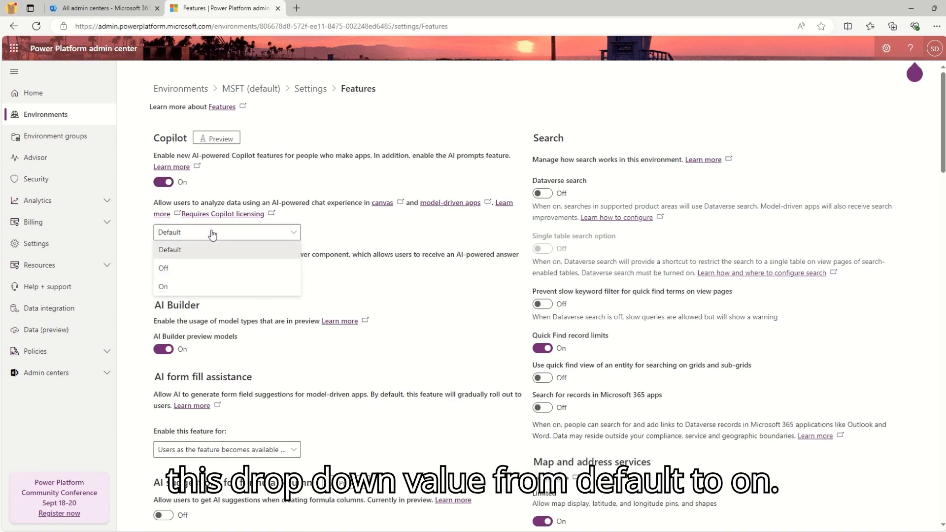
left_click(163, 286)
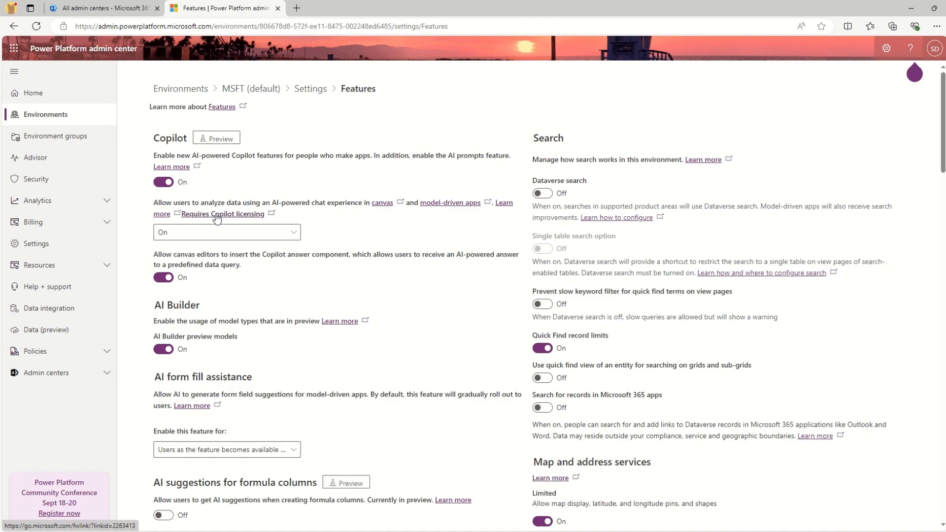
Review the Copilot licensing note about opting in from the admin center, then return to Features
left_click(221, 214)
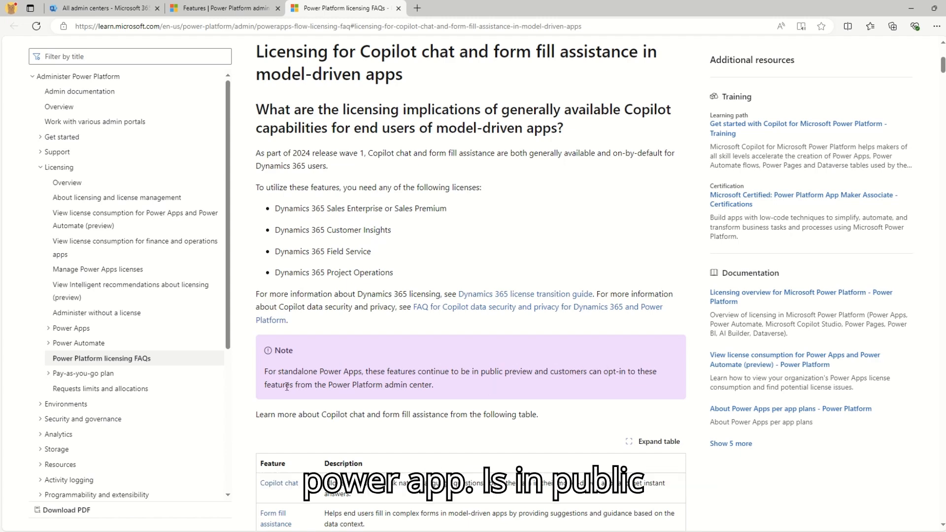
left_click_drag(282, 385, 432, 386)
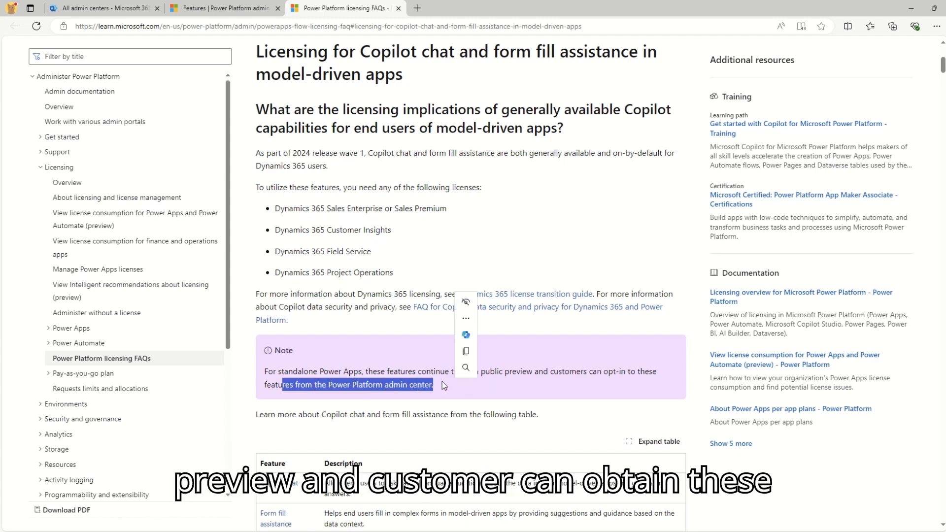
left_click(223, 7)
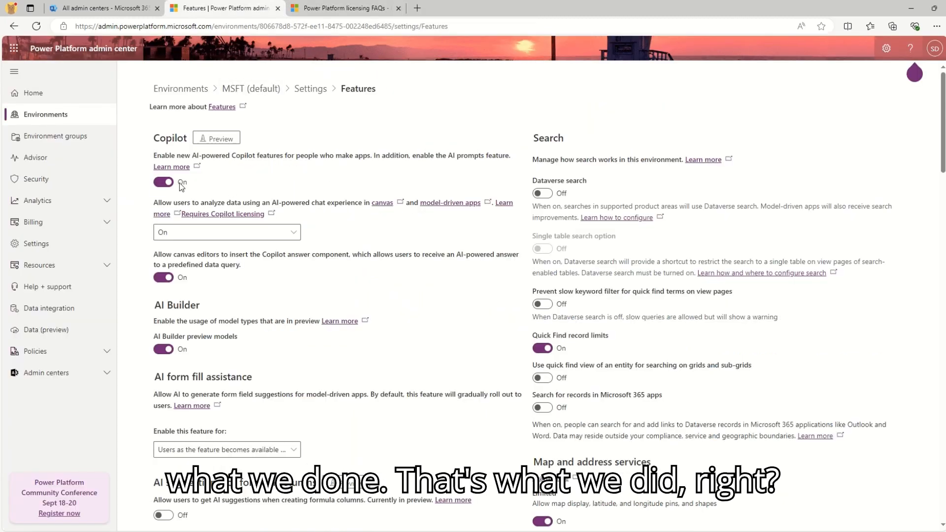
Save the changed feature settings at the bottom of the Features page
scroll("down", 3)
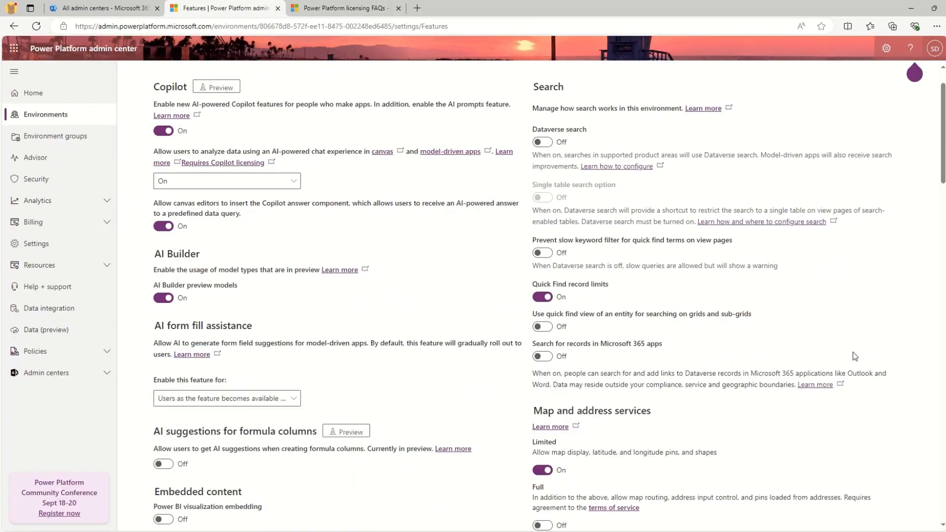
scroll("down", 3)
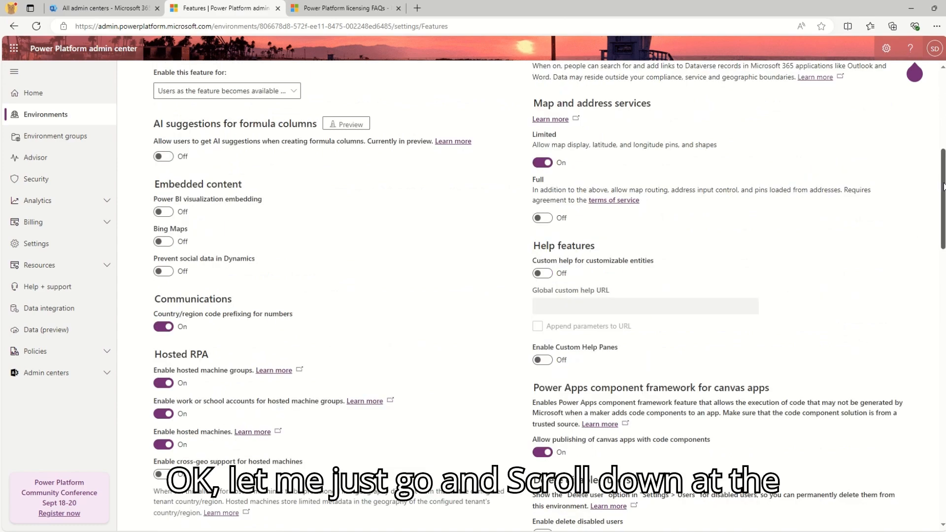
scroll("down", 3)
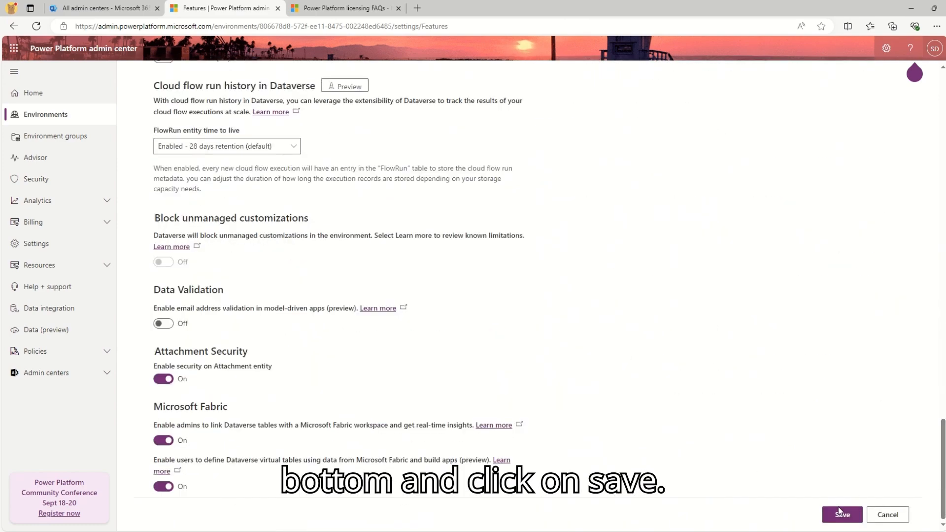
left_click(842, 514)
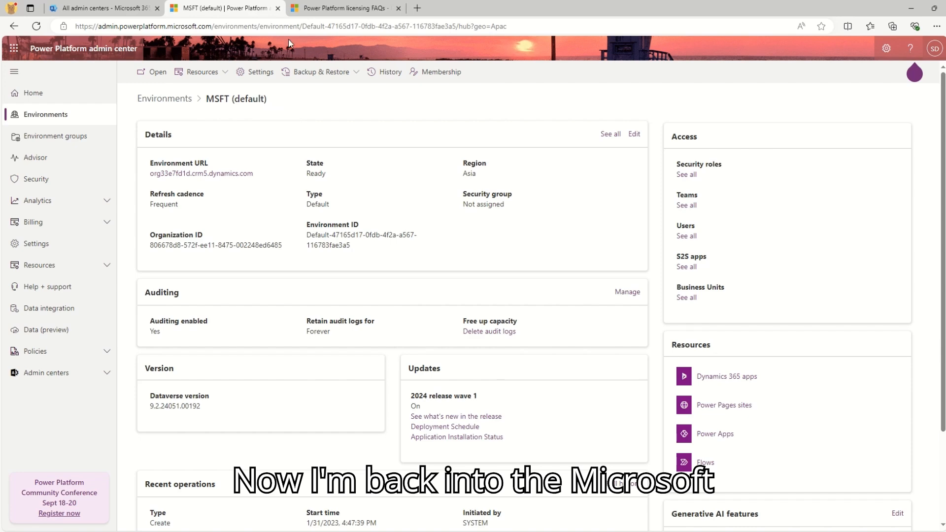
Launch the Power Apps maker home for this environment from Resources
left_click(343, 8)
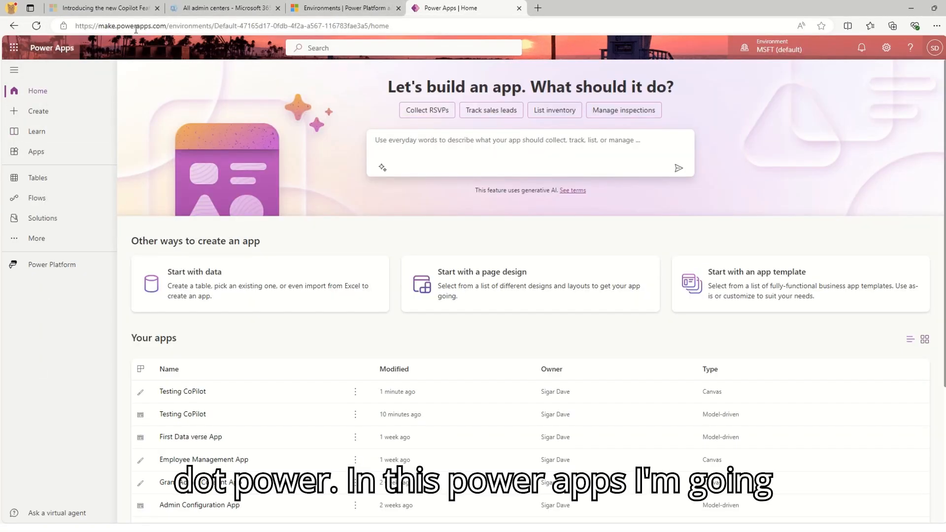
Create a blank Dataverse-based model-driven app named Testing CoPilot Model
left_click(37, 111)
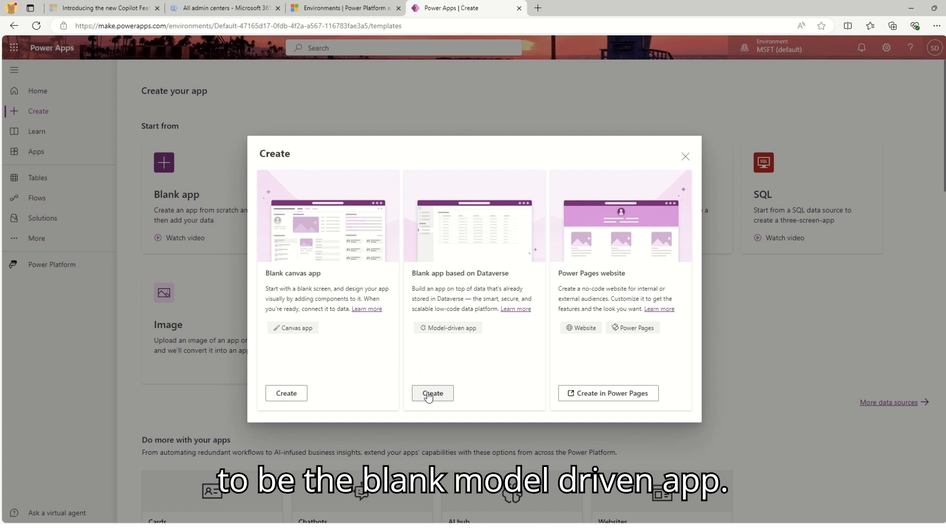
left_click(433, 393)
type("Testing CoPilot Model")
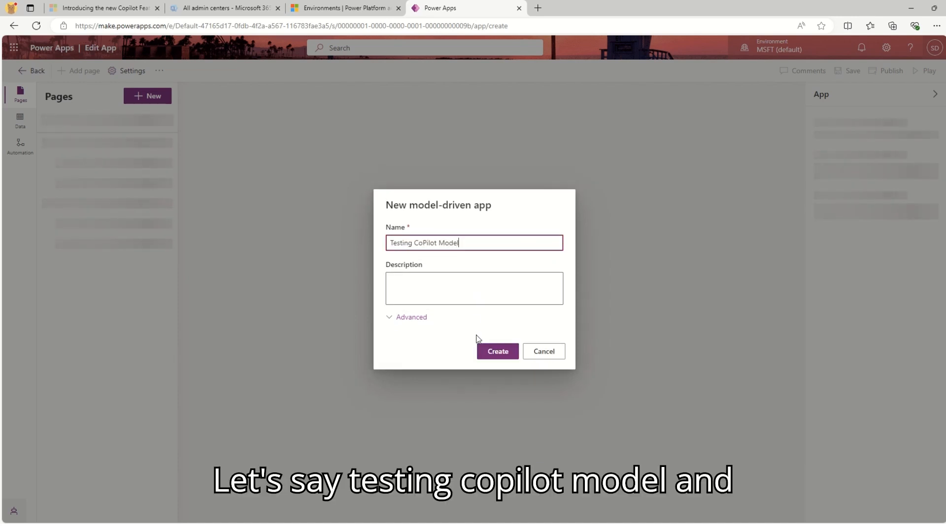
left_click(496, 351)
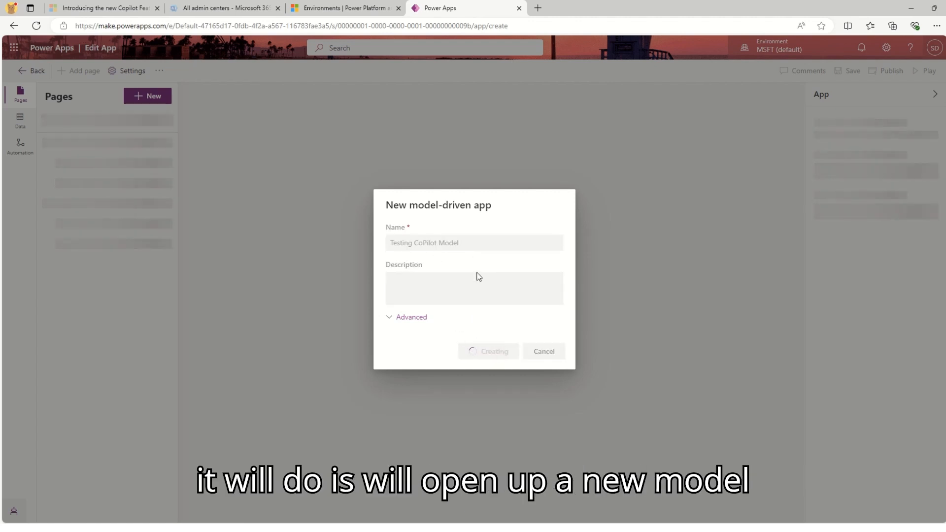
left_click(488, 351)
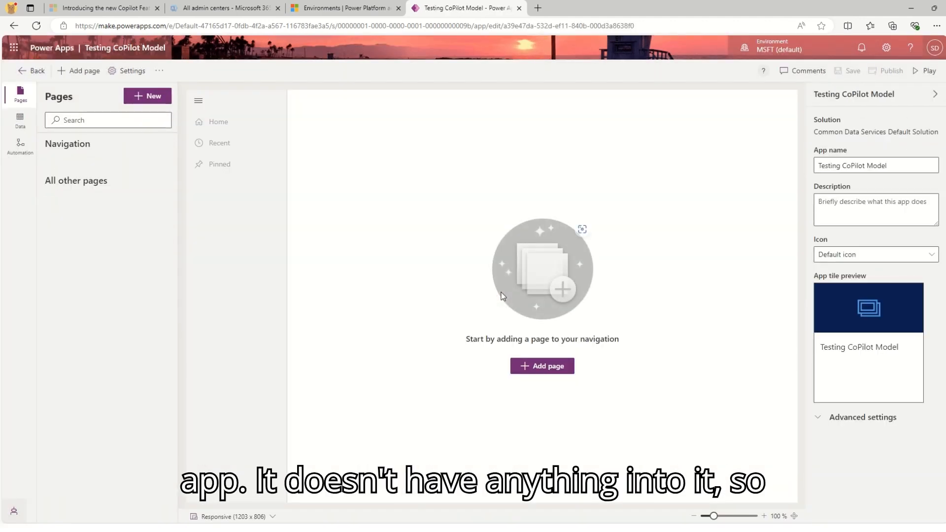
mouse_move(805, 187)
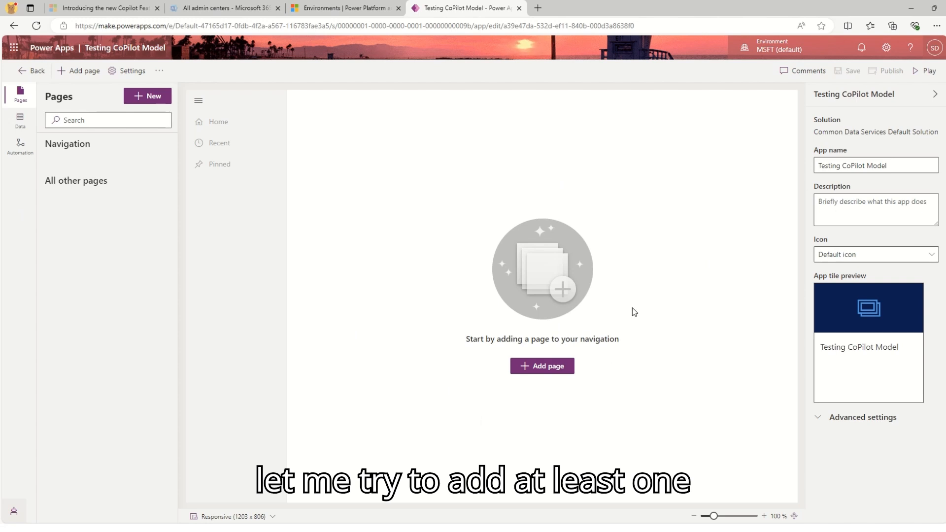
Add Dataverse table pages for Account and Action Card, shown in navigation
left_click(541, 367)
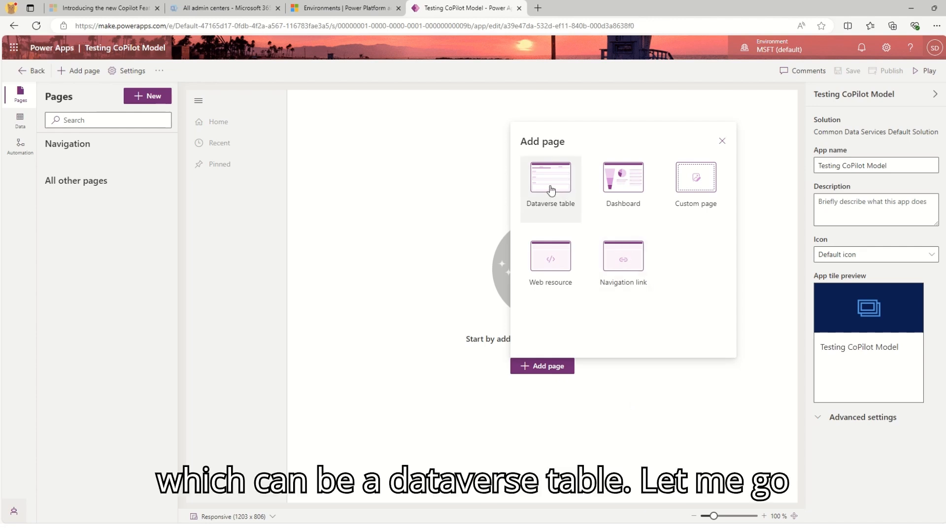
left_click(550, 184)
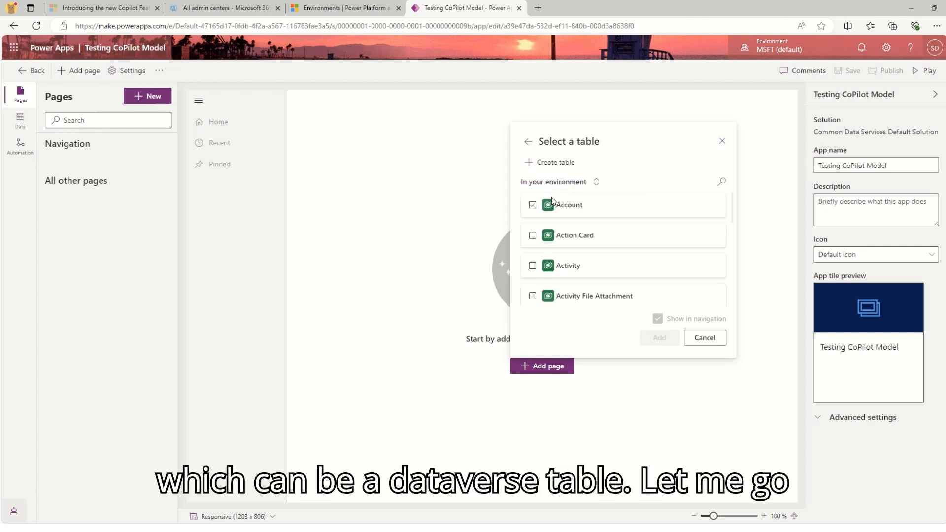
left_click(532, 205)
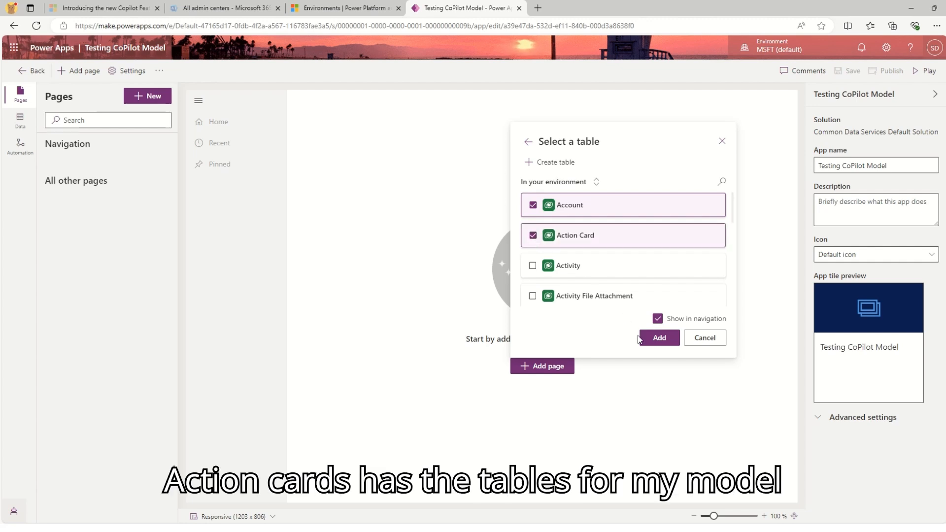
left_click(658, 337)
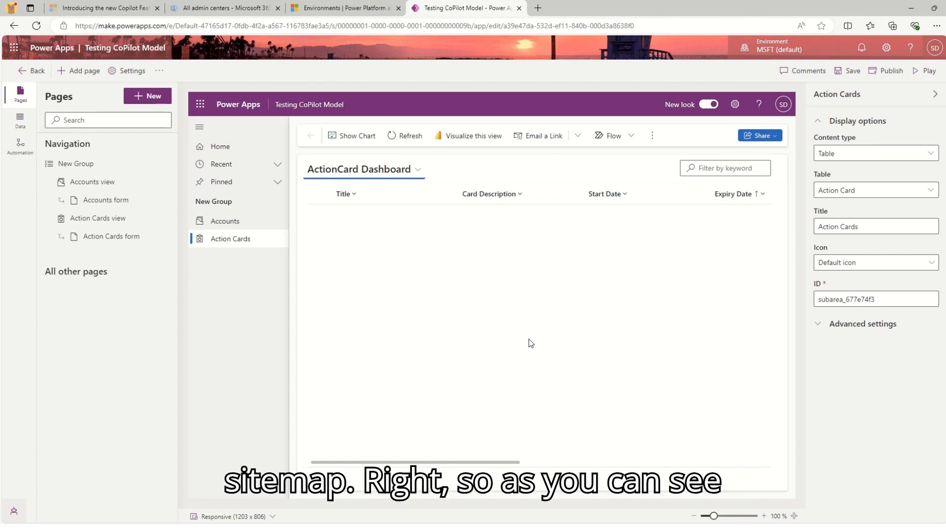
mouse_move(98, 218)
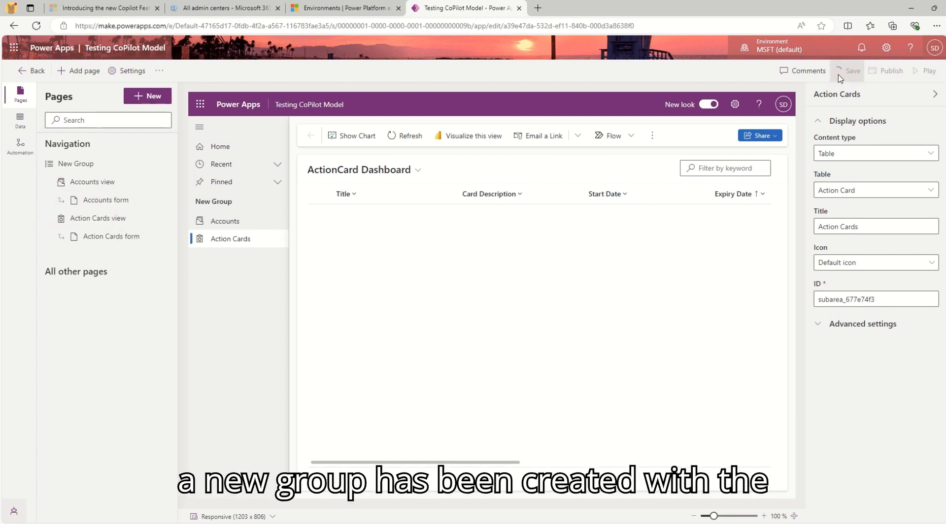
Save the app and confirm Publish and continue in the unpublished changes dialog
left_click(853, 71)
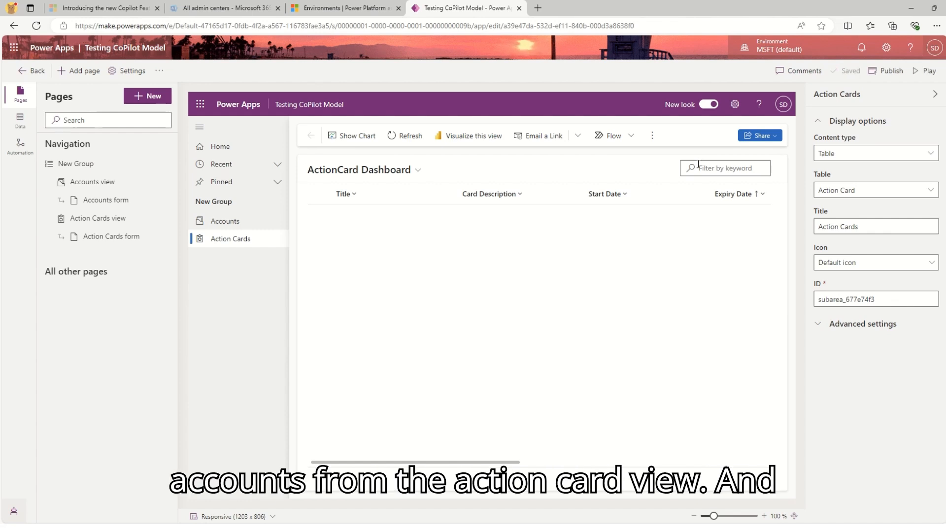
left_click(929, 71)
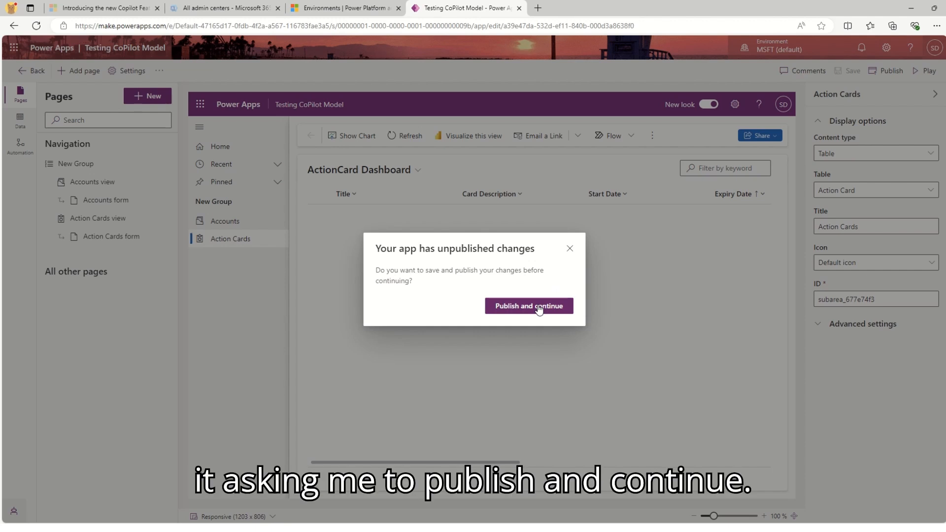
left_click(528, 306)
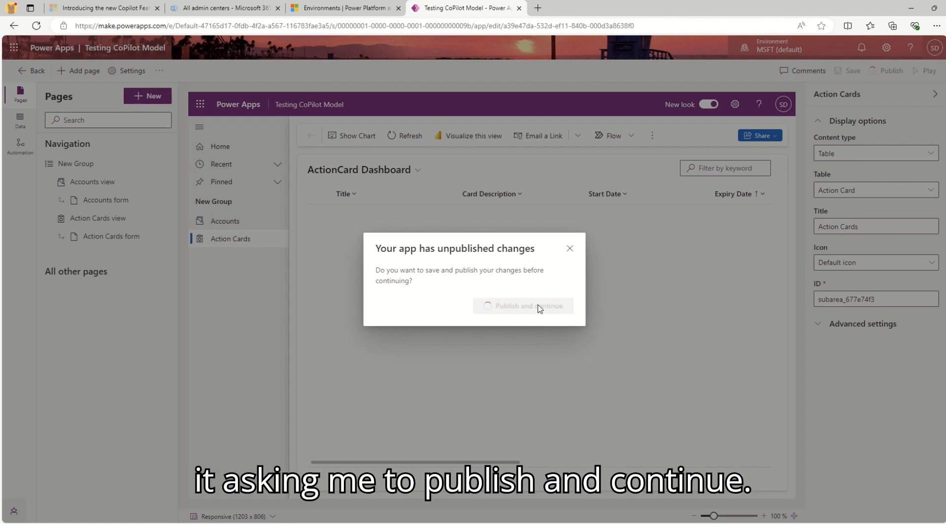
left_click(523, 306)
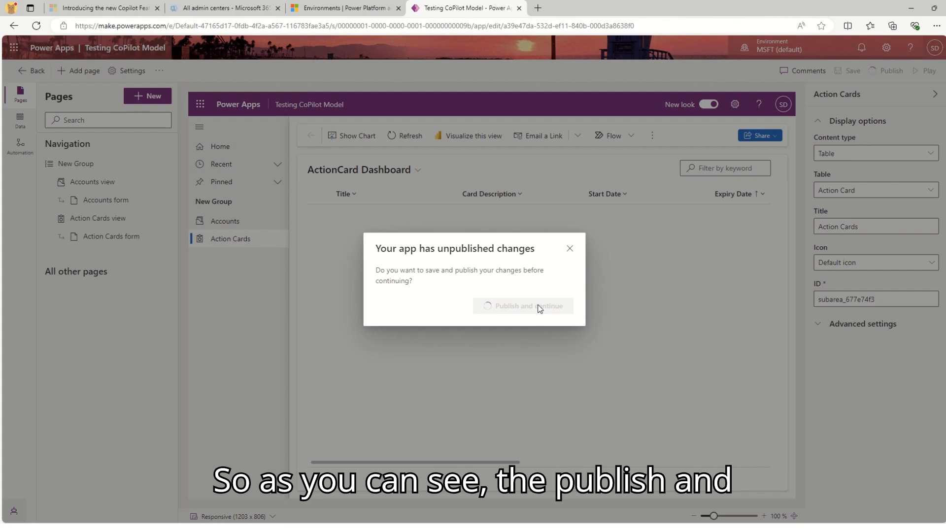
left_click(523, 306)
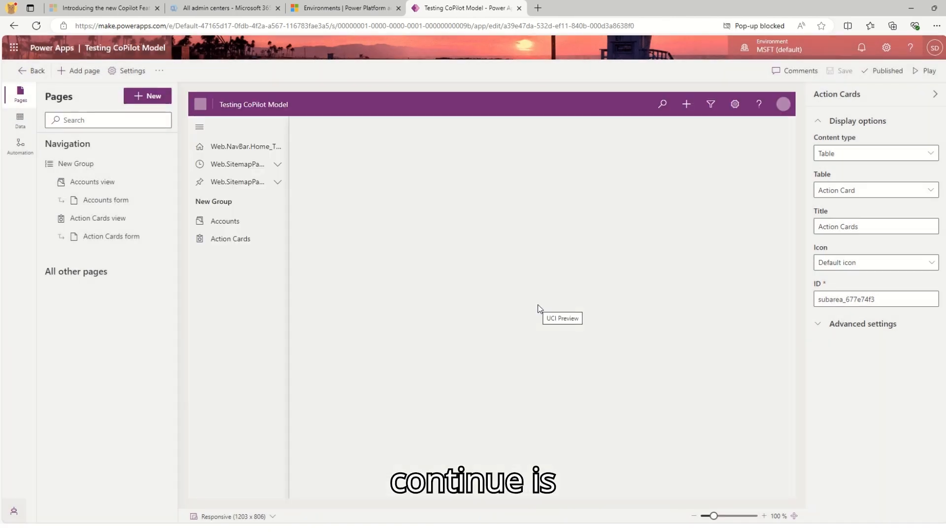
left_click(881, 71)
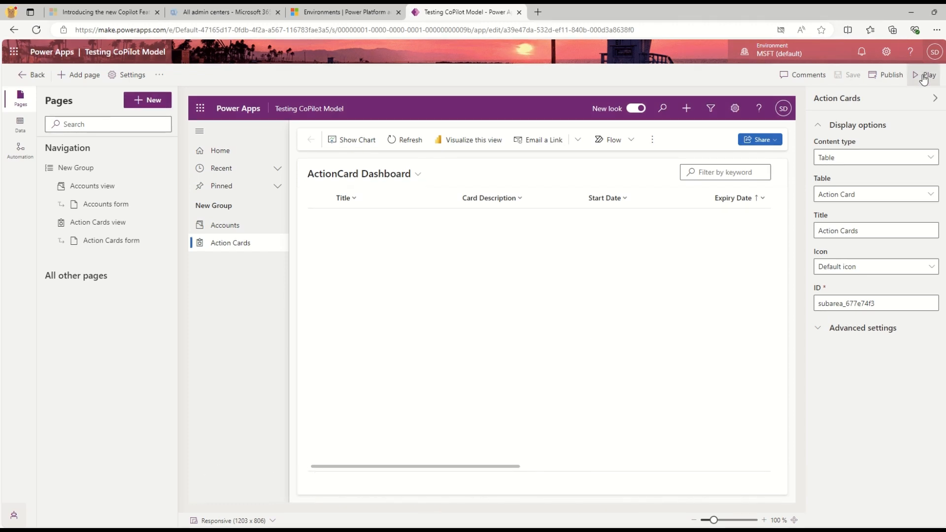
Run the published app and ask Copilot 'How many rows with different city?', receiving 8 rows
left_click(927, 73)
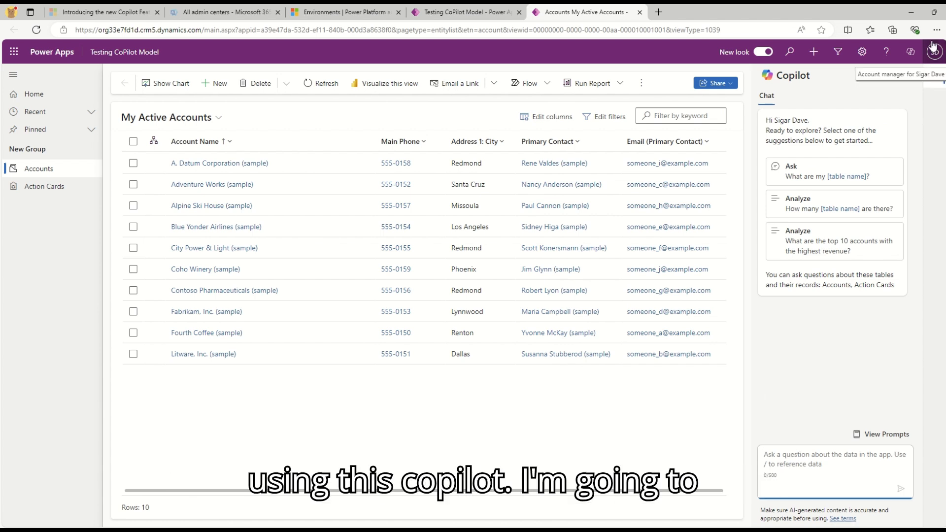
type("Howmany")
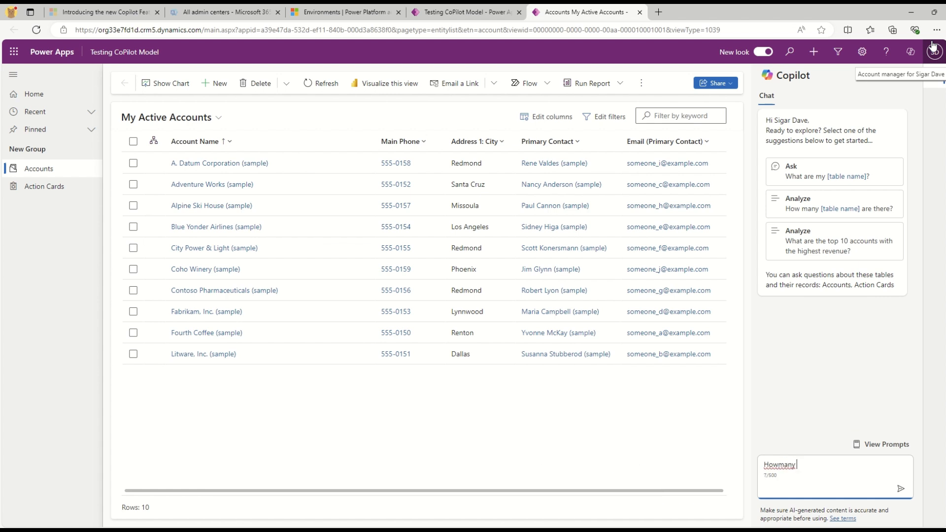
type("rows with different city")
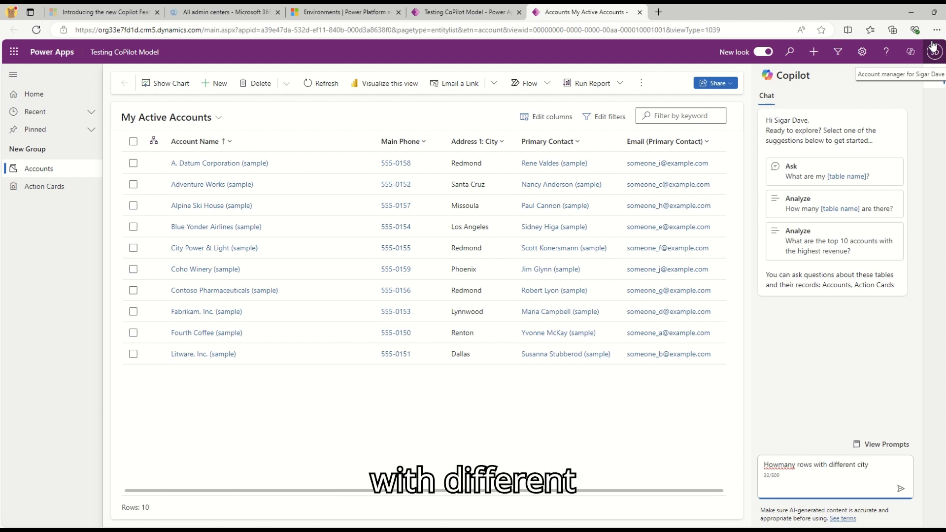
left_click(900, 488)
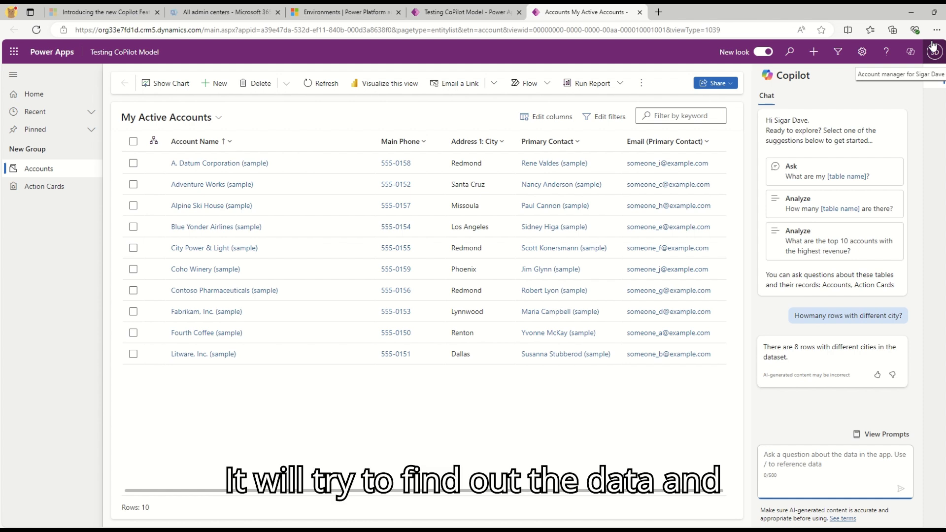
Ask Copilot 'Please provide me with count of rows for each city' and review the Dallas, Redmond breakdown
left_click(832, 458)
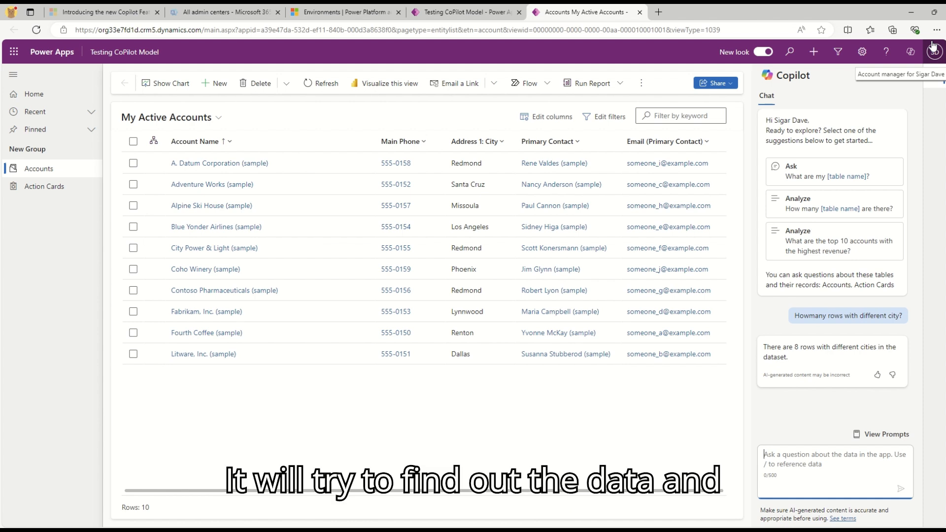
type("p")
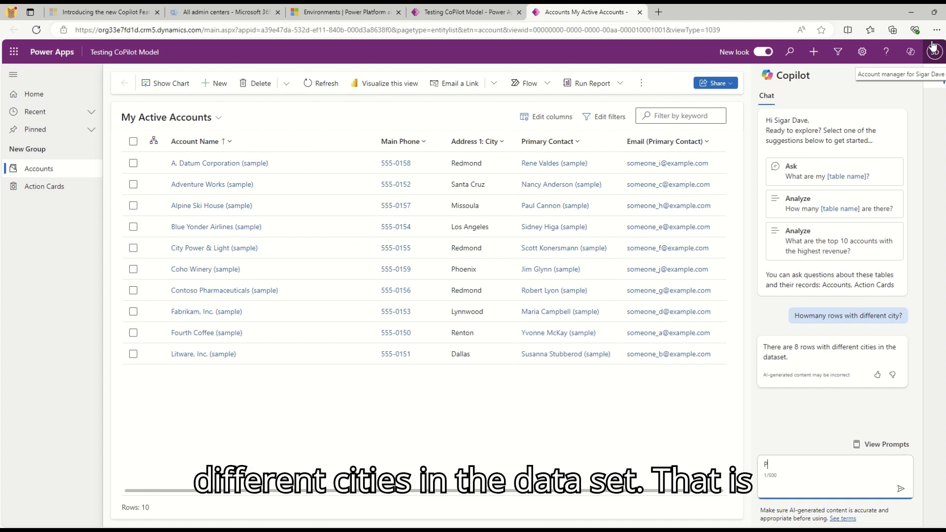
type("Please pro")
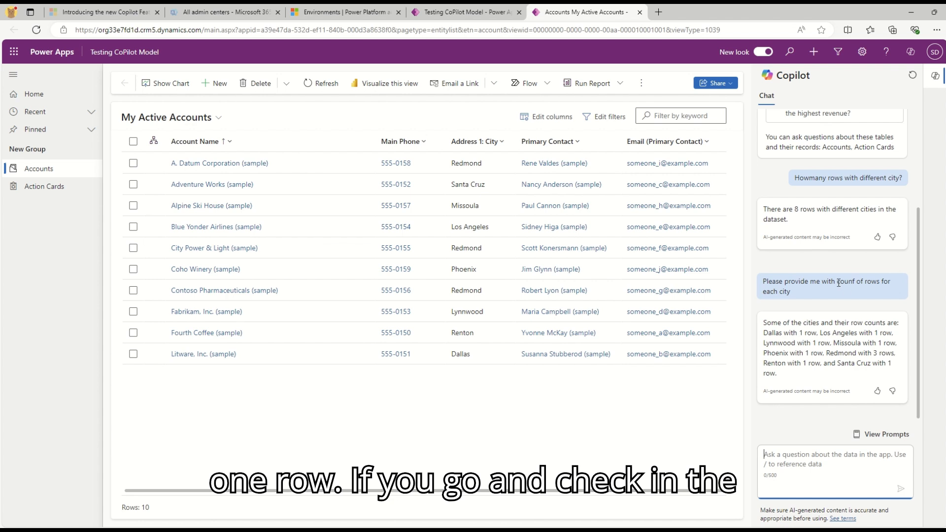
double_click(846, 281)
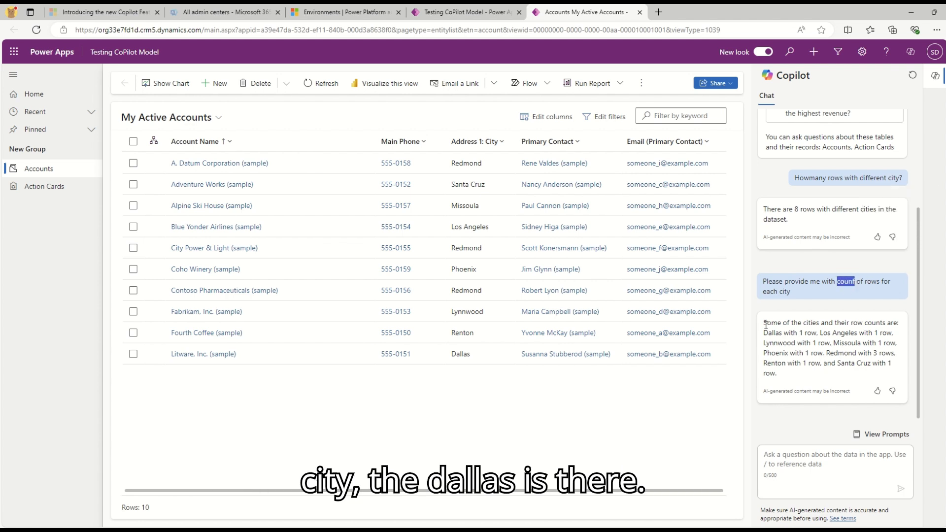
double_click(772, 332)
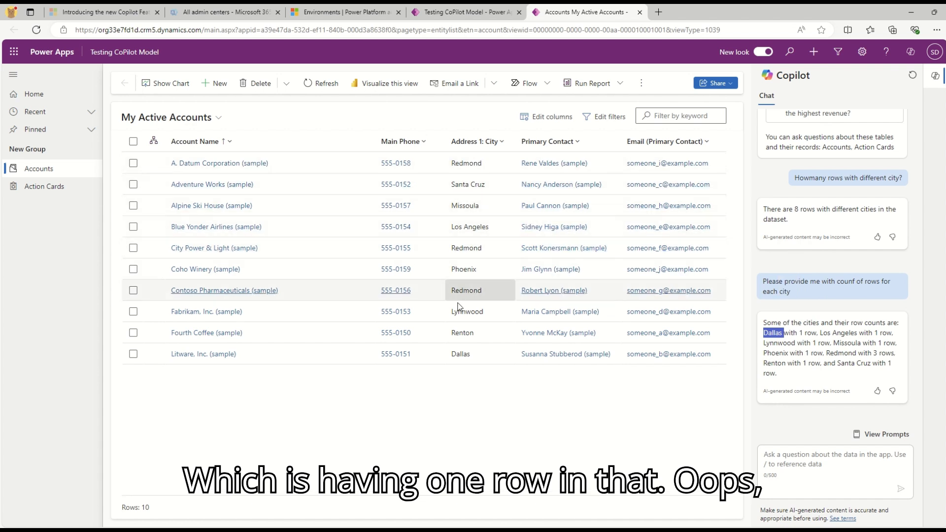
left_click(133, 354)
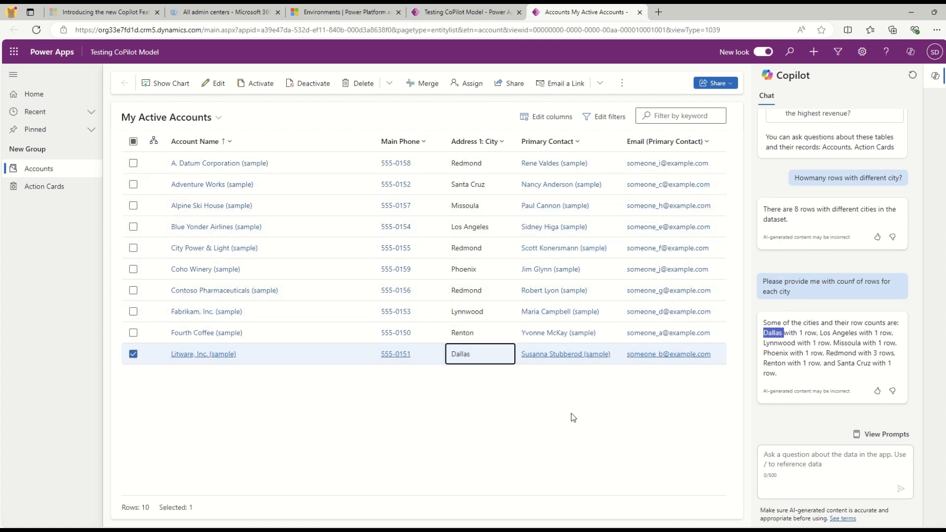
left_click(206, 332)
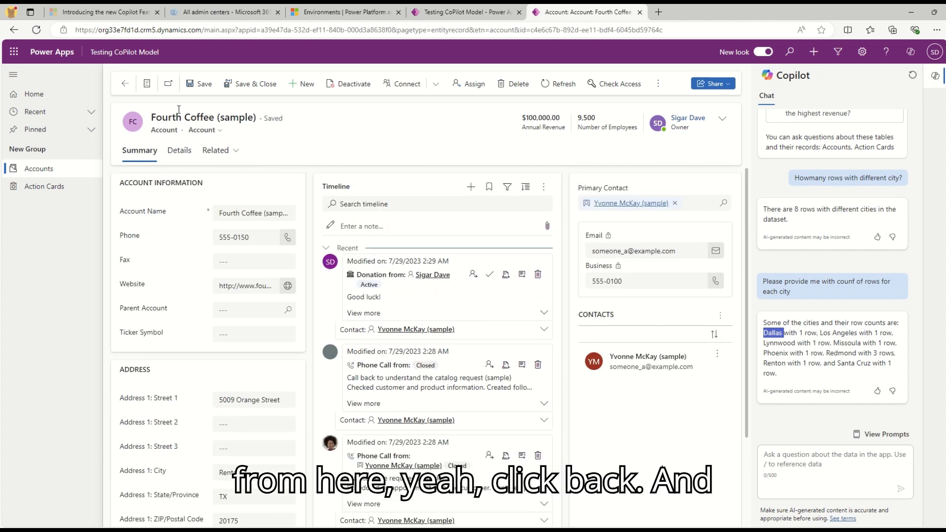
left_click(125, 83)
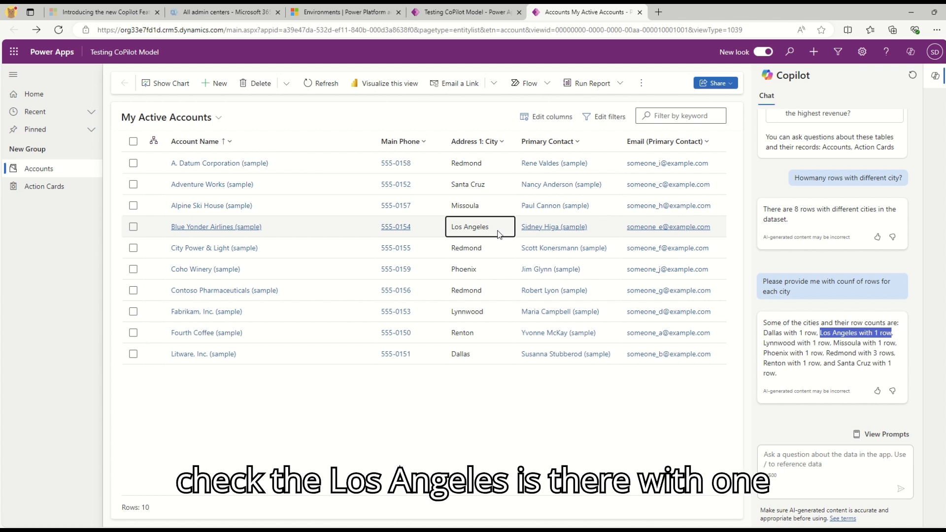
left_click(133, 227)
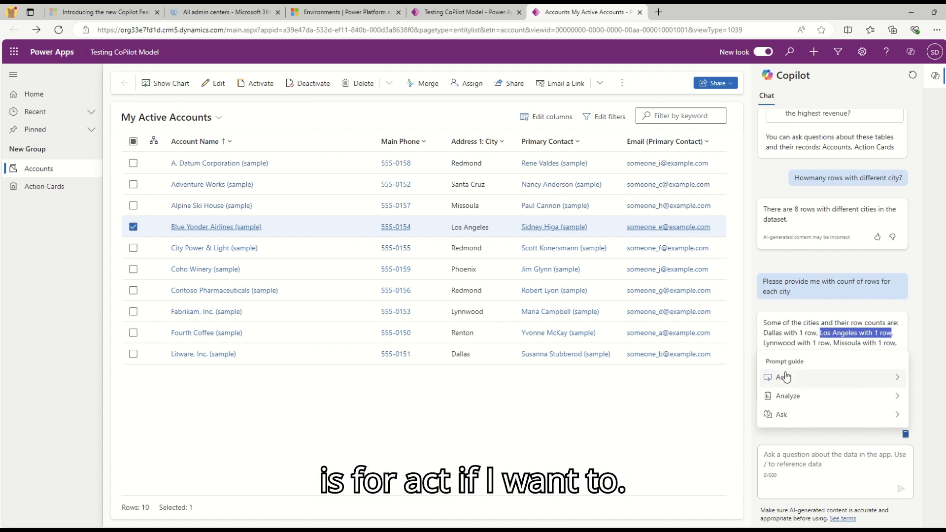
mouse_move(795, 403)
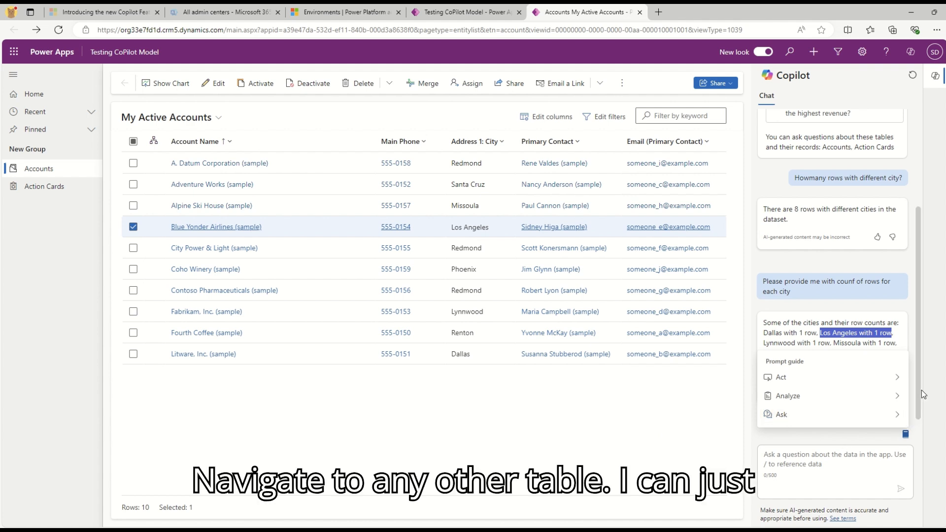
Tell Copilot 'Navigate to Action Cards' to move from Accounts to the Action Cards dashboard
left_click(781, 377)
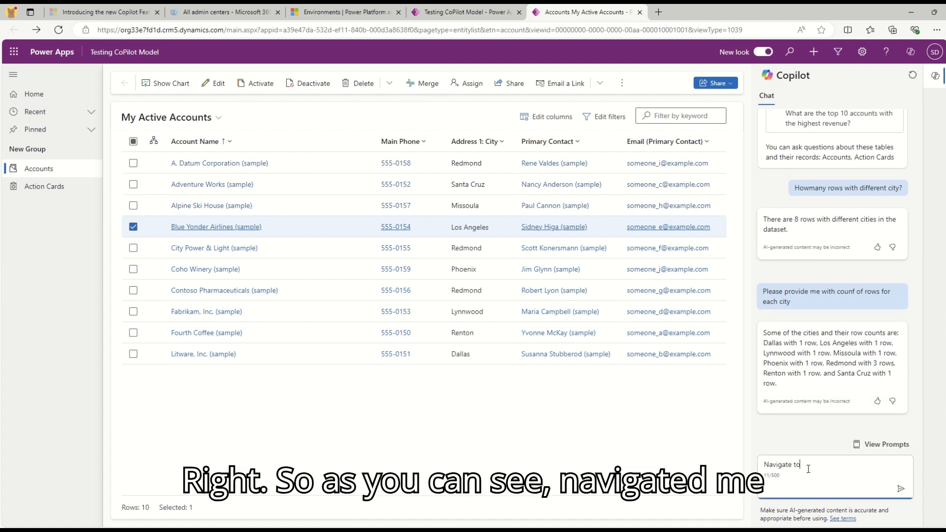
type("Action Cards")
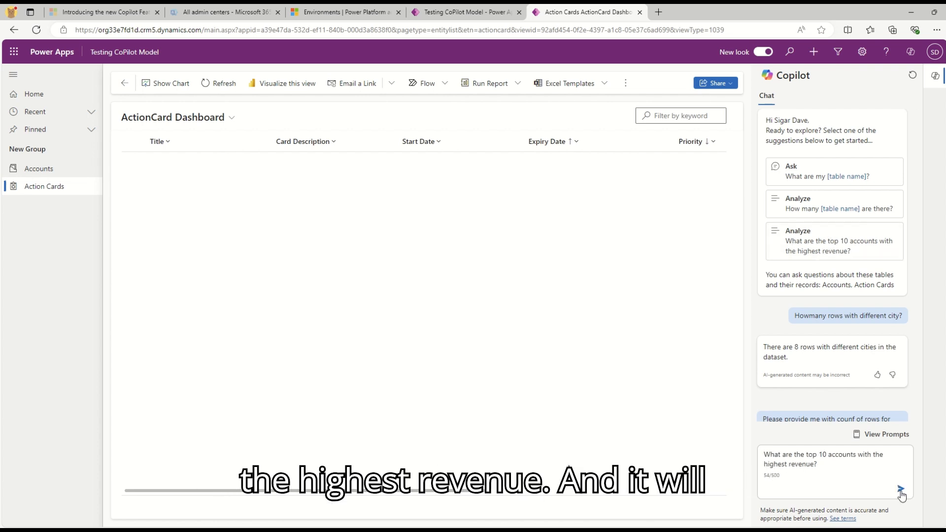
Send the top 10 accounts by revenue question and show Copilot's results as an All results accounts list
left_click(901, 490)
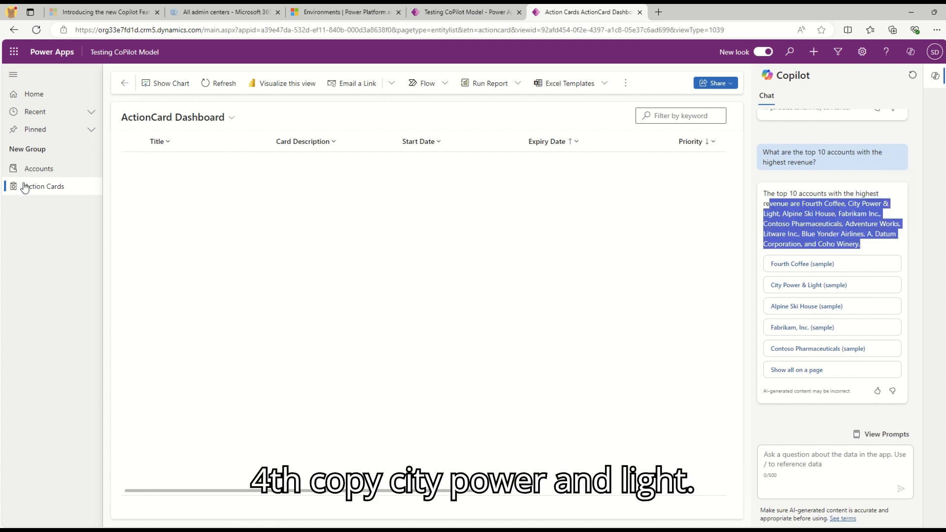
left_click(38, 169)
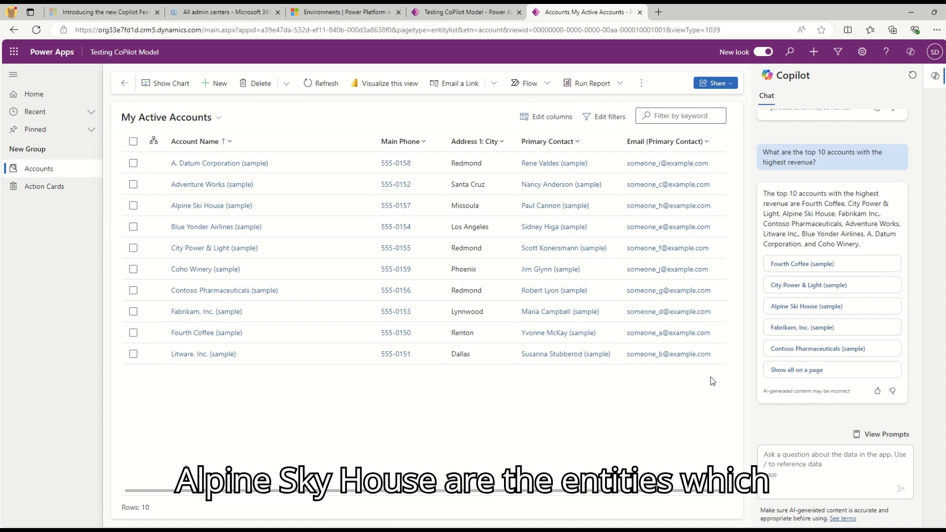
mouse_move(511, 448)
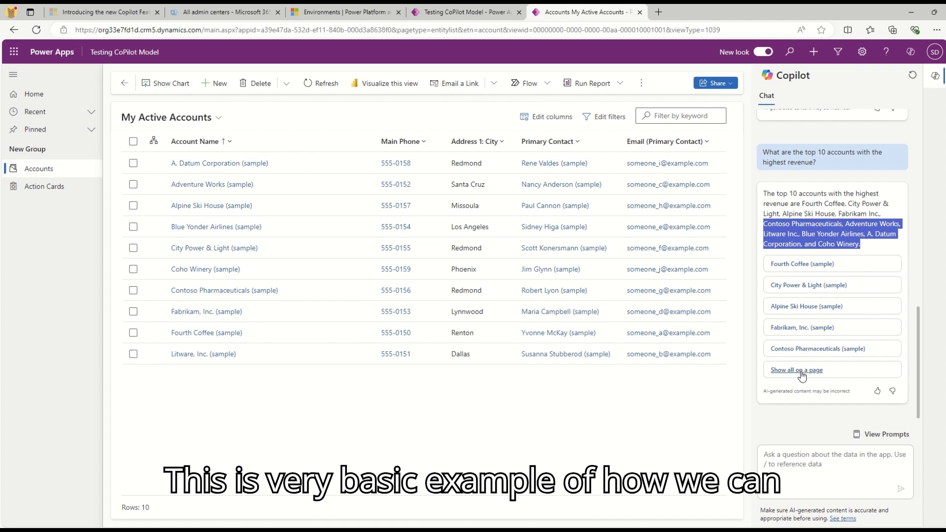
left_click(796, 370)
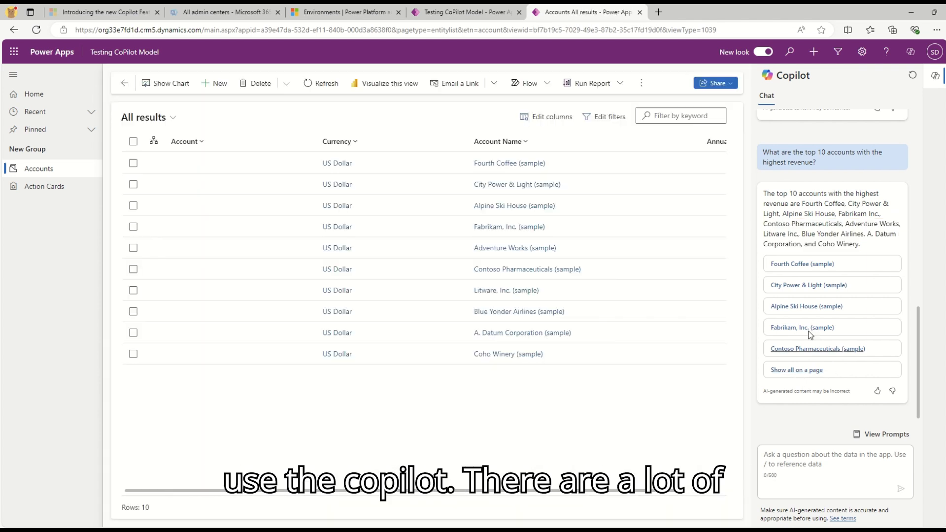
mouse_move(782, 317)
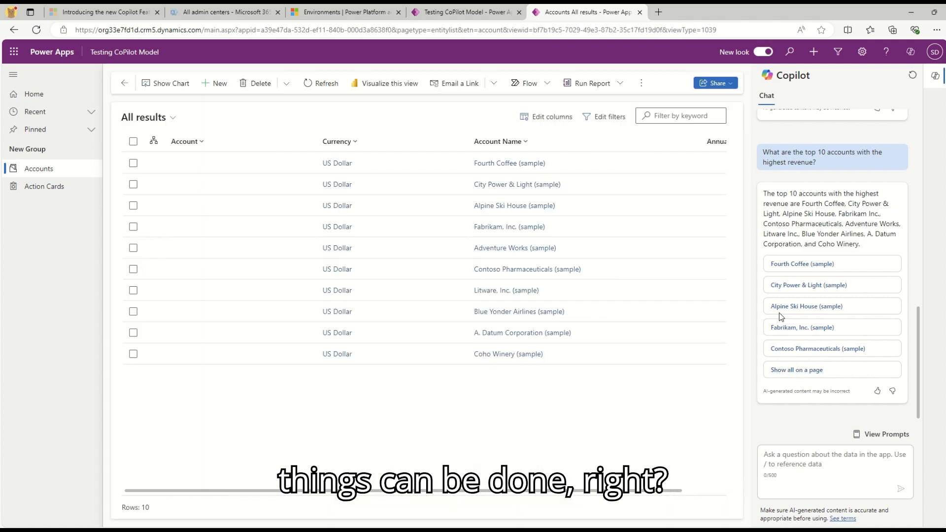